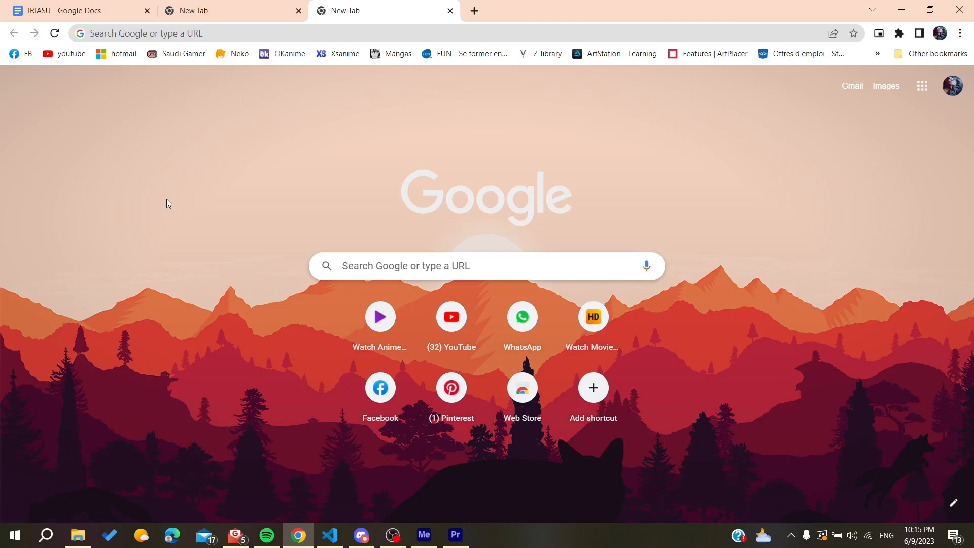
{"action": "mouse_move", "coordinate": [132, 33]}
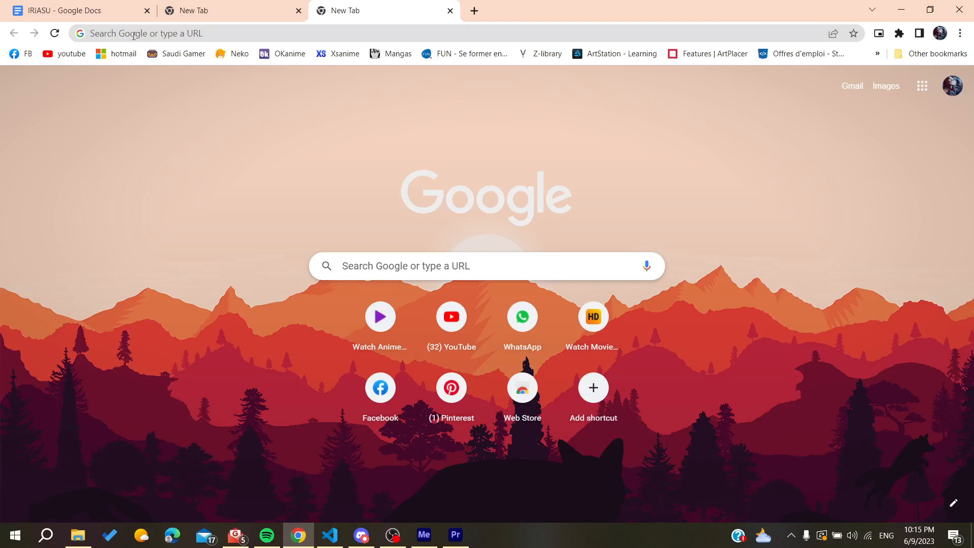
{"action": "mouse_move", "coordinate": [172, 182]}
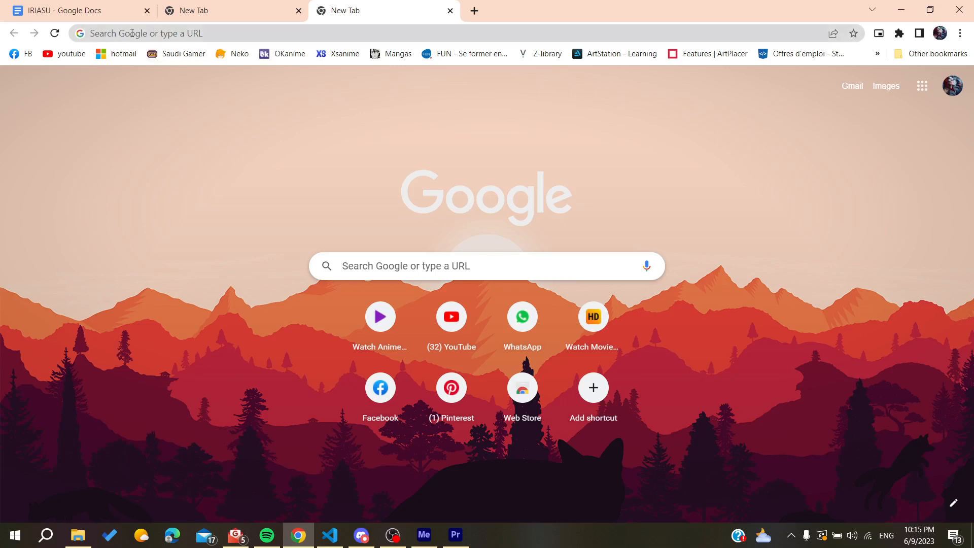
Search Google for 'figma how to work with components'
{"action": "type", "text": "figma how to work with components"}
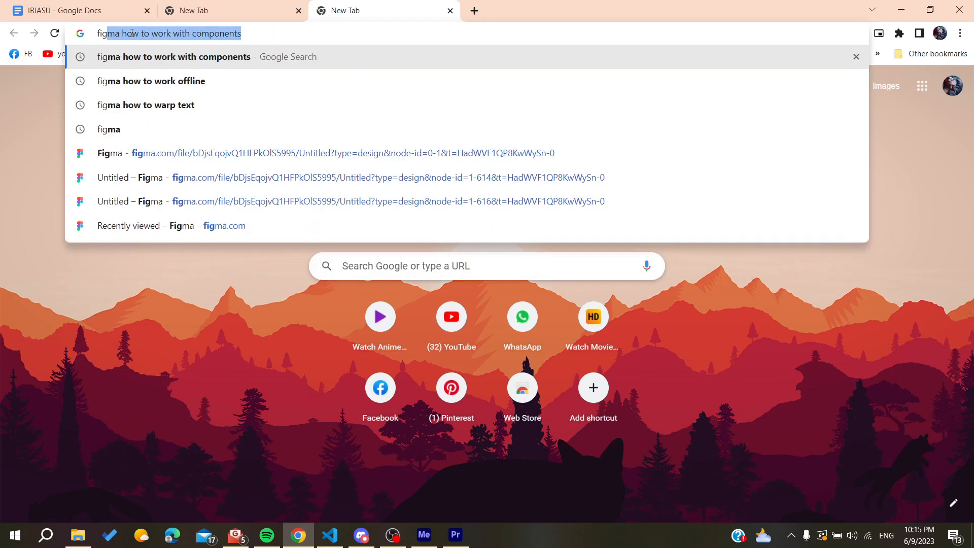
{"action": "key", "text": "Enter"}
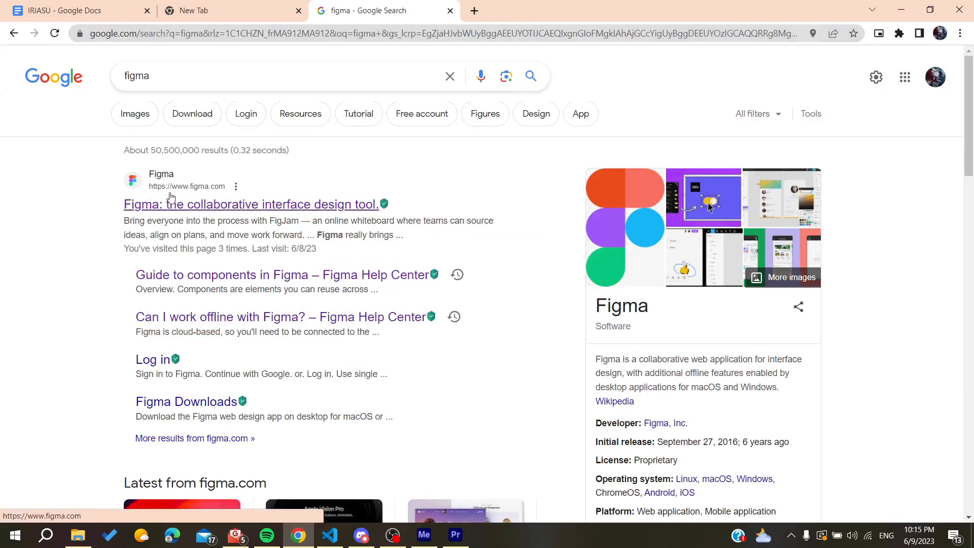
{"action": "mouse_move", "coordinate": [194, 188]}
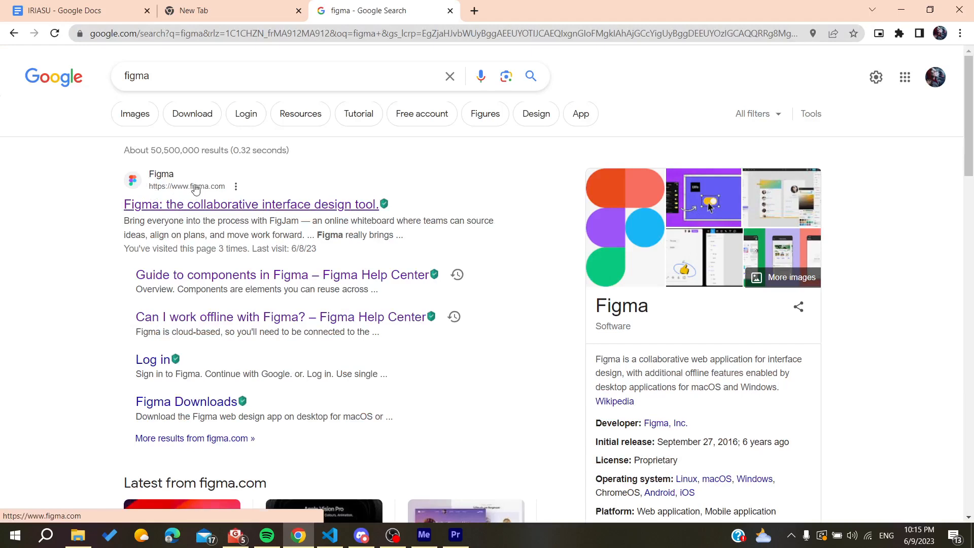
Go to the Figma site from the results and log out via the avatar menu
{"action": "left_click", "coordinate": [251, 204]}
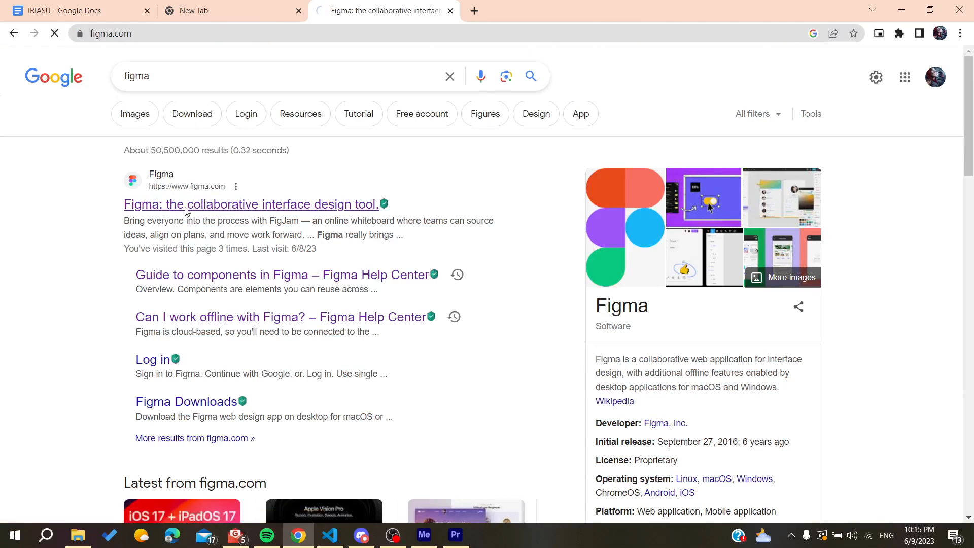
{"action": "left_click", "coordinate": [250, 204]}
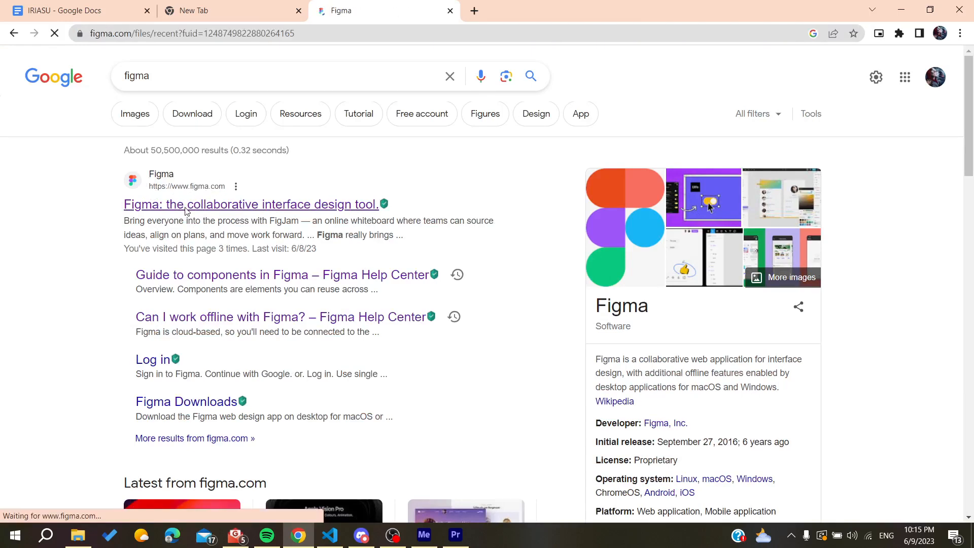
{"action": "left_click", "coordinate": [251, 204]}
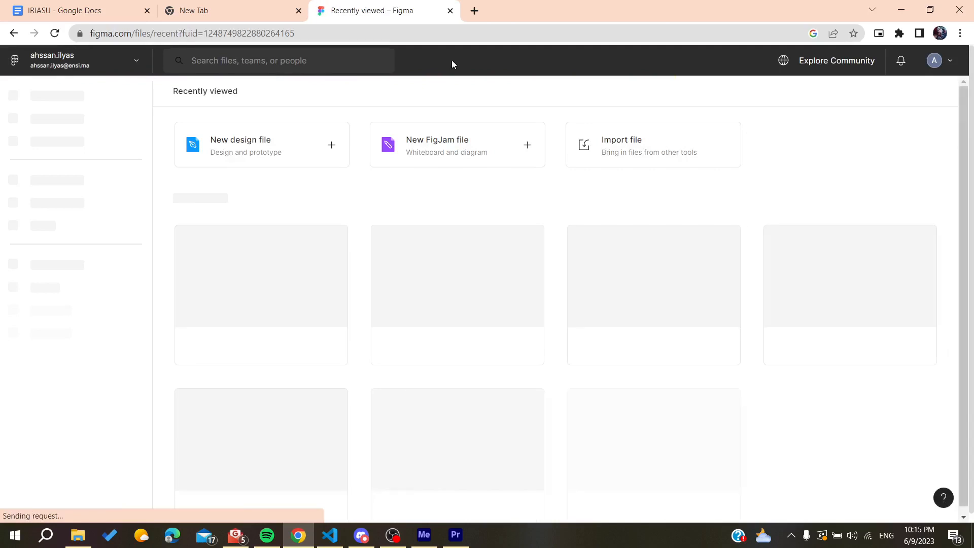
{"action": "left_click", "coordinate": [940, 60]}
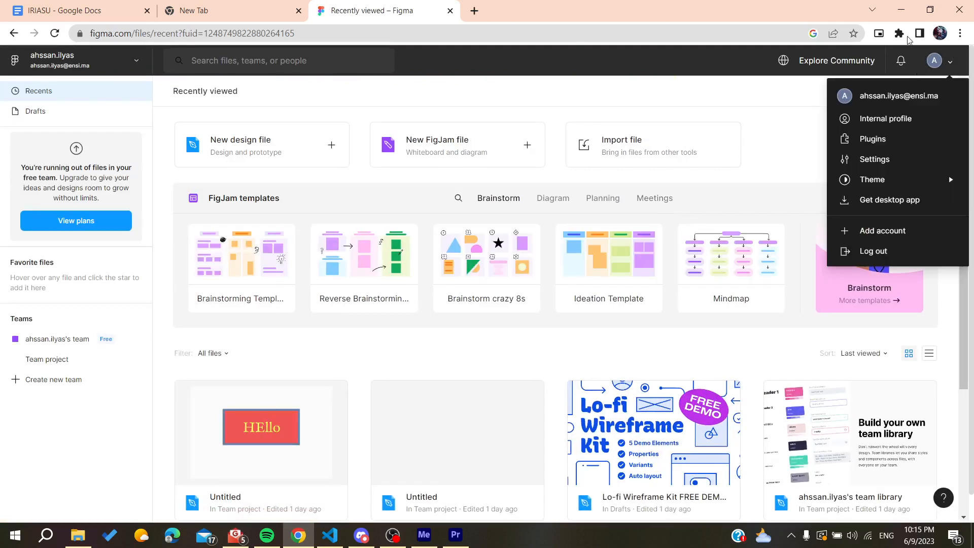
{"action": "mouse_move", "coordinate": [873, 251]}
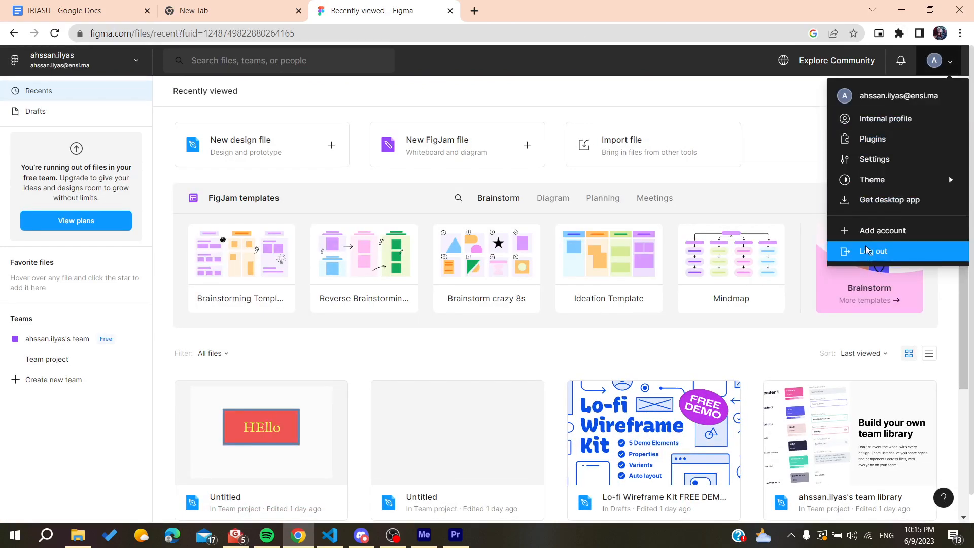
{"action": "left_click", "coordinate": [873, 251]}
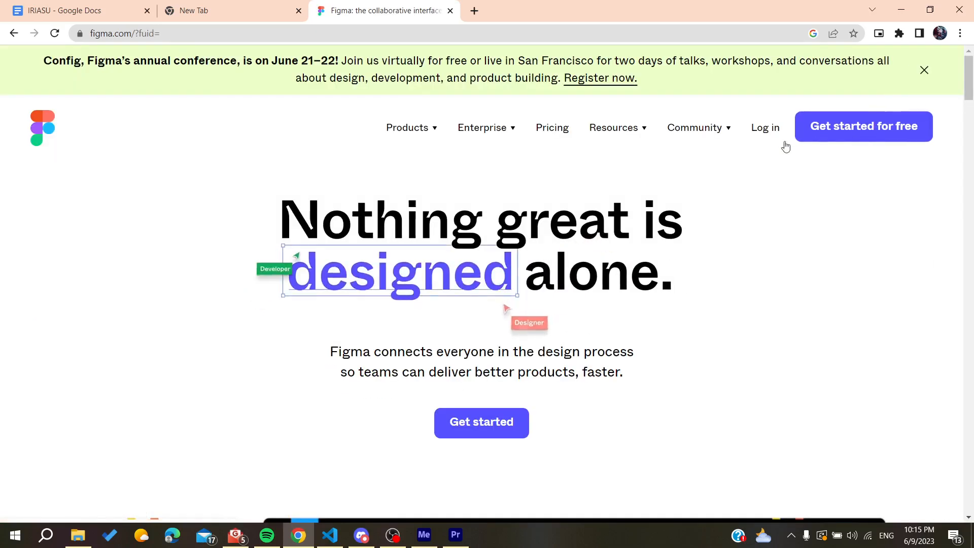
Log back in to Figma with the first Google account to reach Recently viewed
{"action": "left_click", "coordinate": [765, 128]}
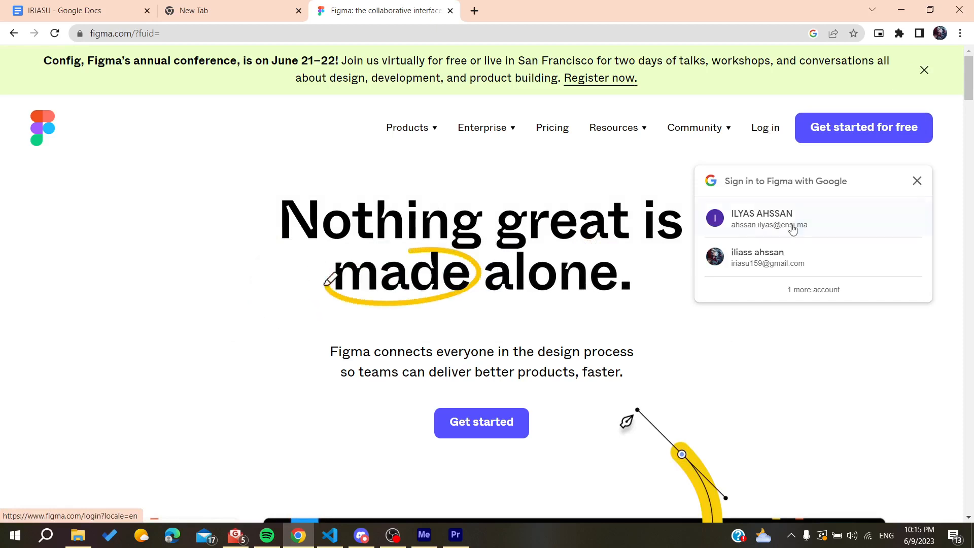
{"action": "left_click", "coordinate": [760, 219]}
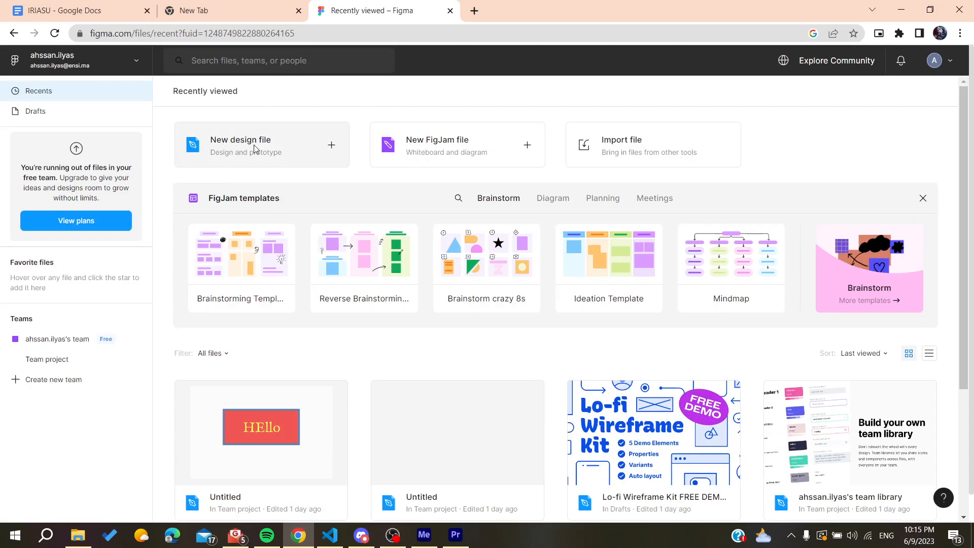
Create a new design file and pick the Frame tool to draw Frame 1
{"action": "left_click", "coordinate": [242, 145]}
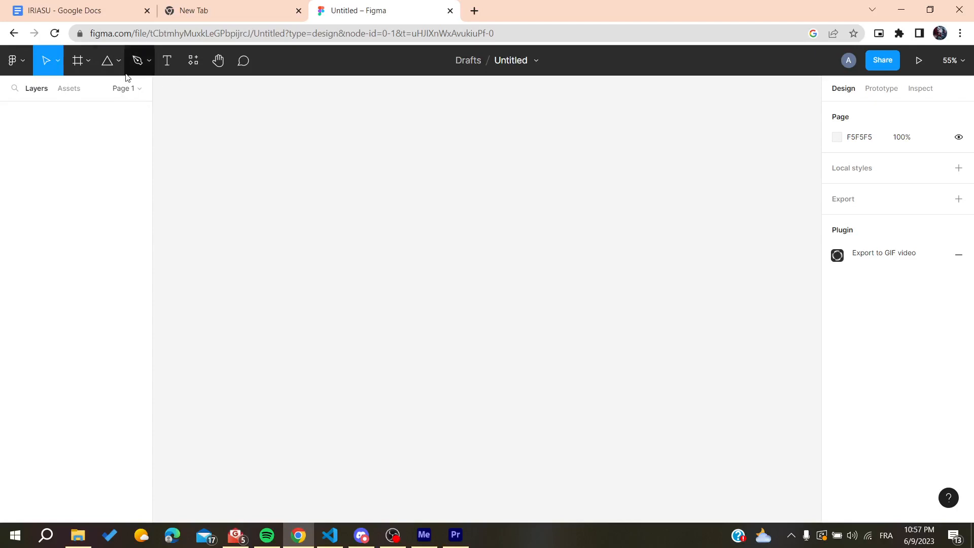
{"action": "left_click", "coordinate": [76, 60]}
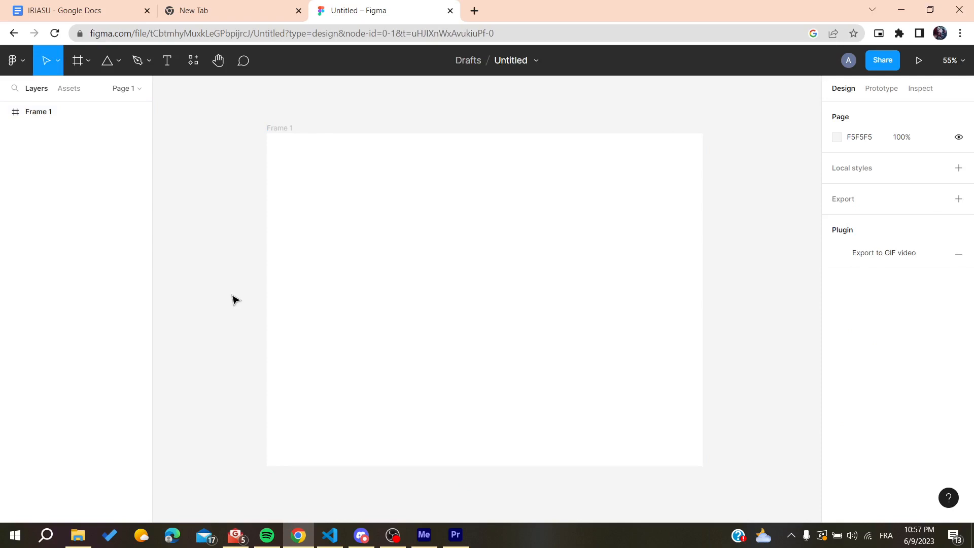
{"action": "left_click", "coordinate": [118, 60]}
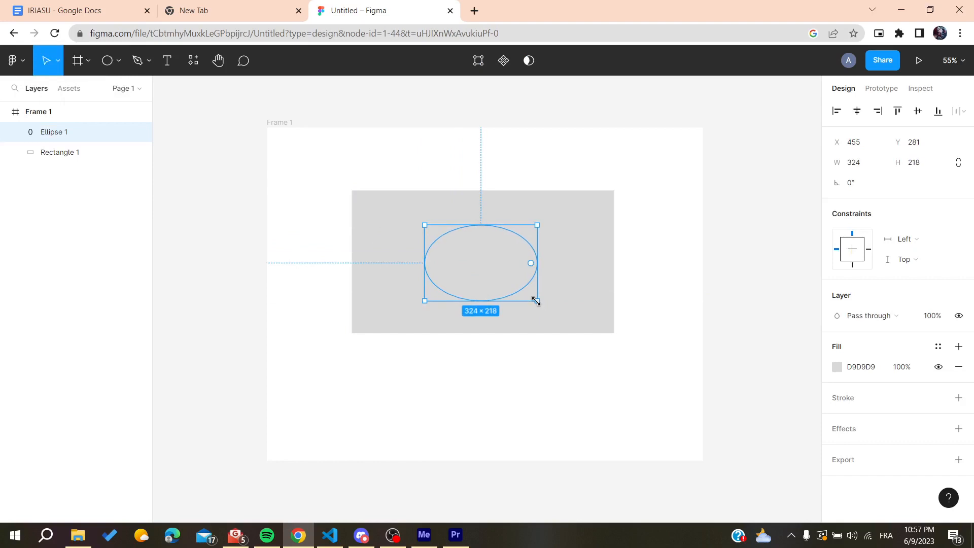
Fill the ellipse inside Frame 1 with red from its Fill colour picker
{"action": "left_click", "coordinate": [838, 367]}
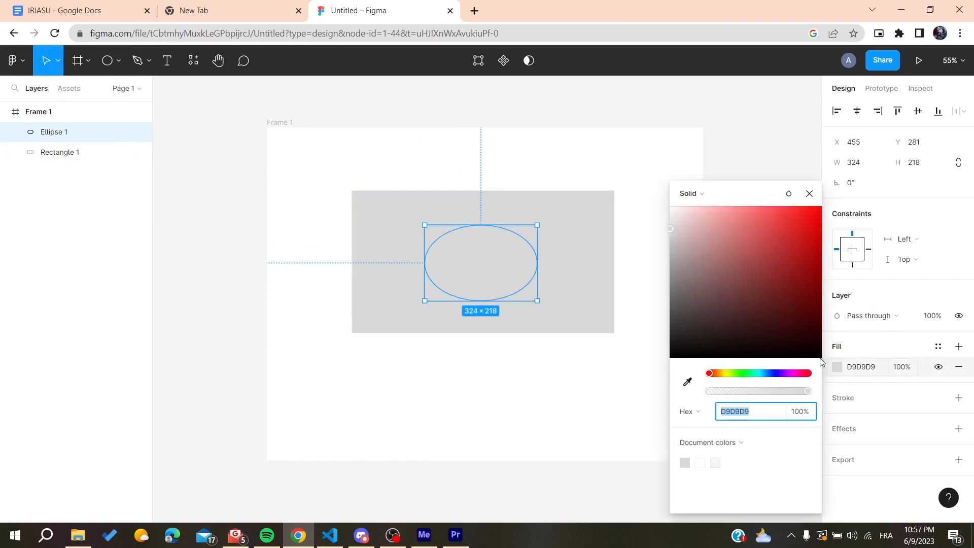
{"action": "left_click", "coordinate": [804, 214]}
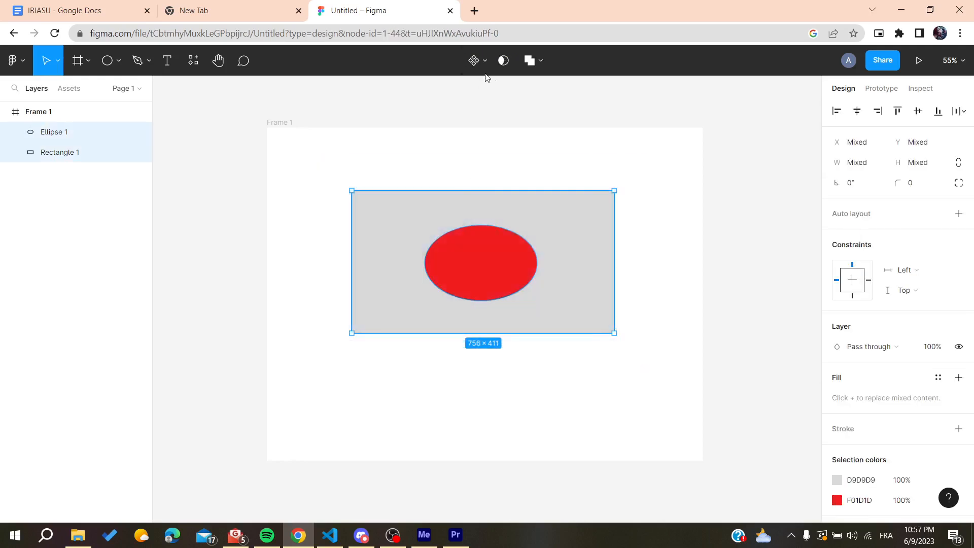
Turn the rectangle and red ellipse into Component 1 and drag it larger to 789 × 490
{"action": "left_click", "coordinate": [475, 59]}
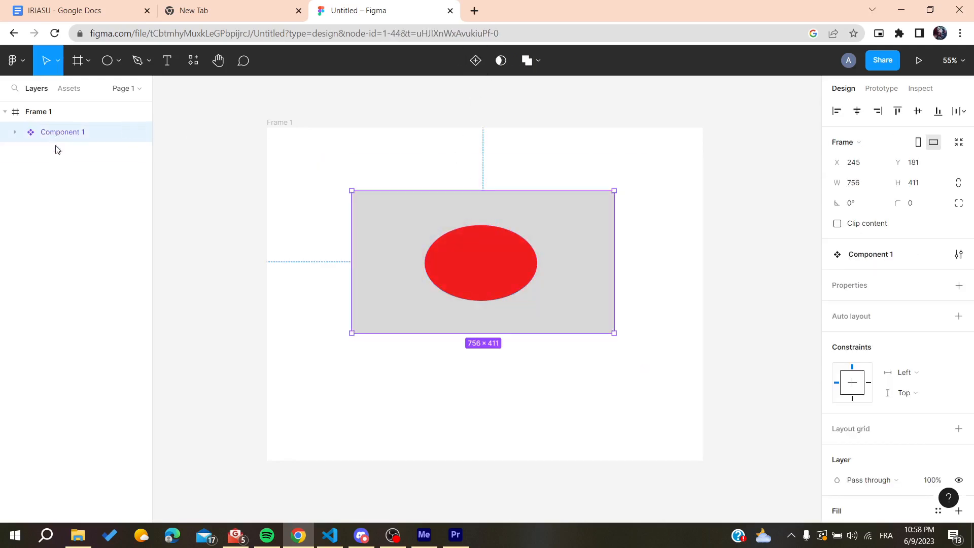
{"action": "mouse_move", "coordinate": [49, 181]}
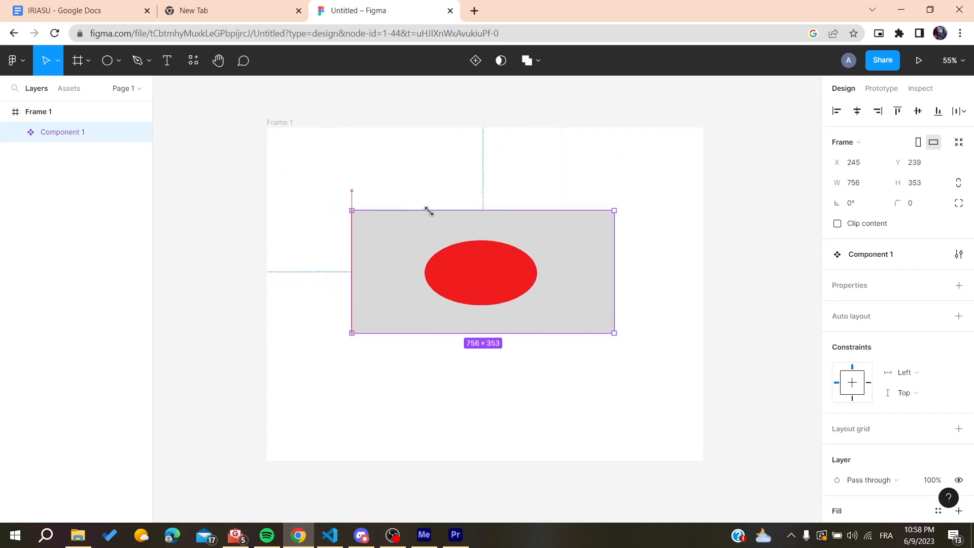
{"action": "left_click_drag", "start_coordinate": [352, 210], "coordinate": [450, 190]}
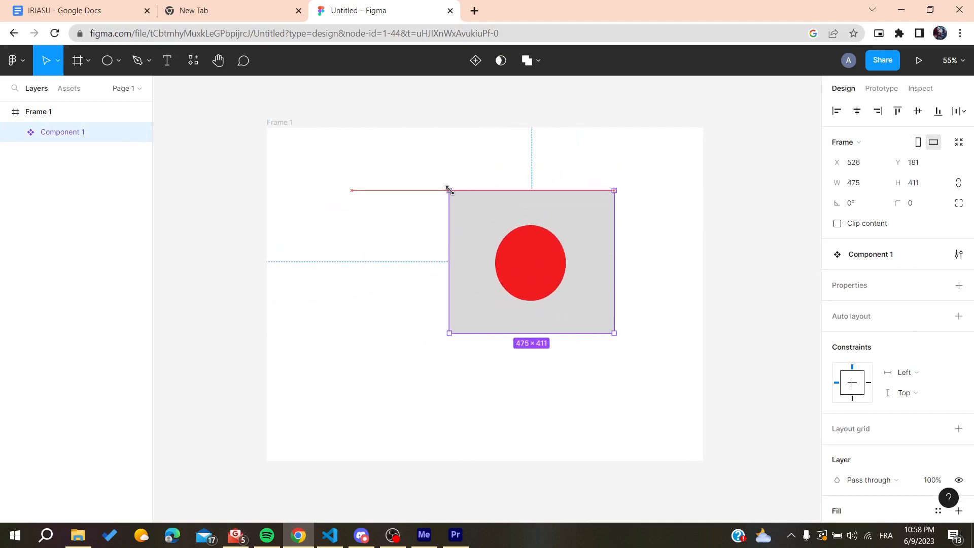
{"action": "mouse_move", "coordinate": [213, 203]}
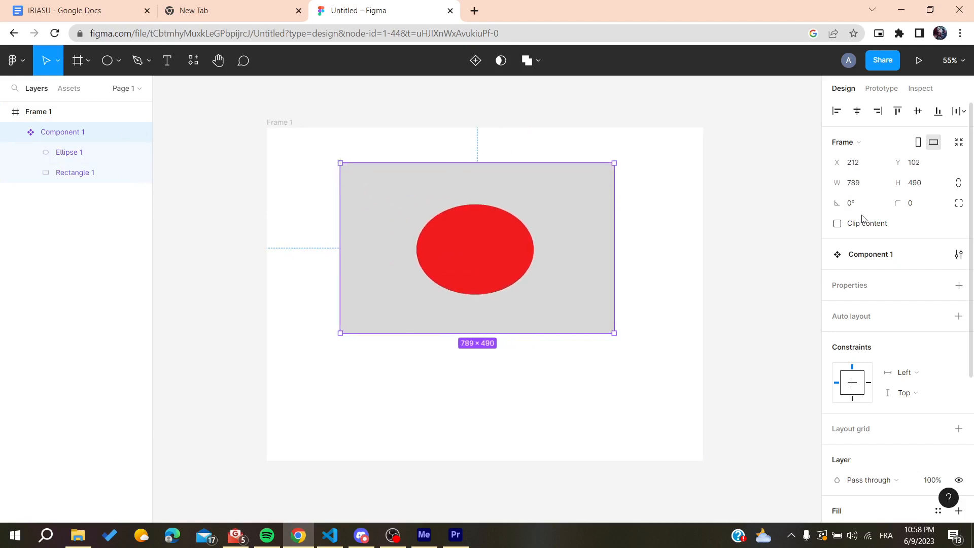
Give the component a corner radius of 6
{"action": "left_click", "coordinate": [918, 203]}
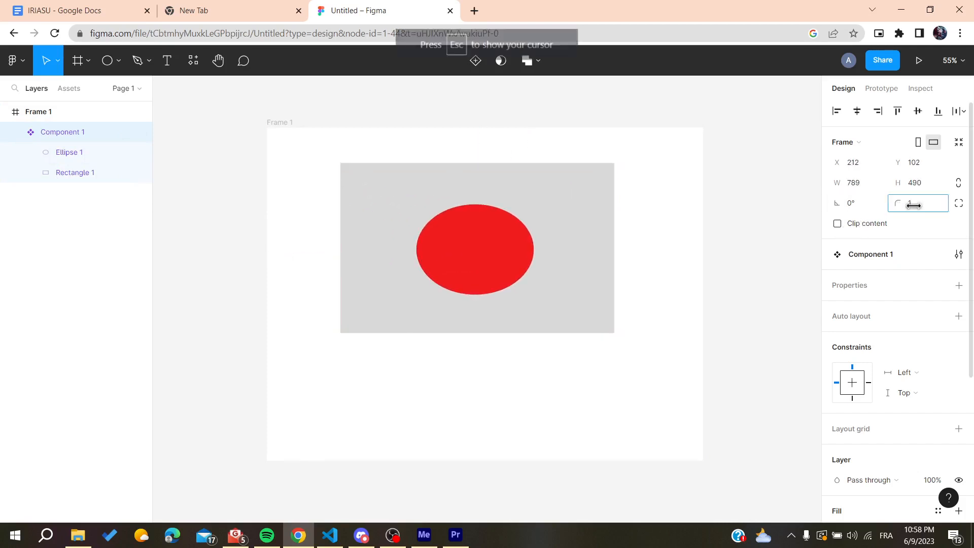
{"action": "type", "text": "6"}
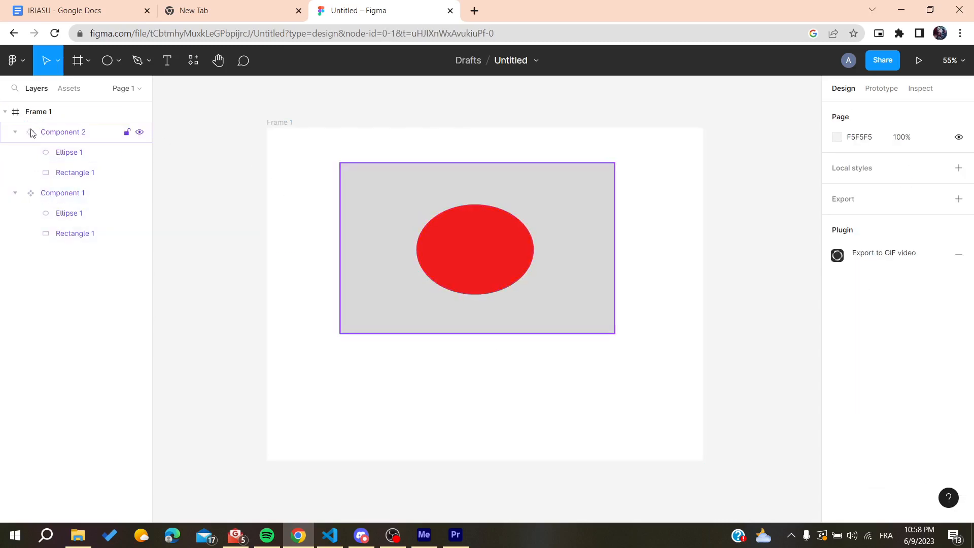
Shrink Component 1 from its top-left corner and move it toward the frame centre over Component 2
{"action": "left_click", "coordinate": [62, 193]}
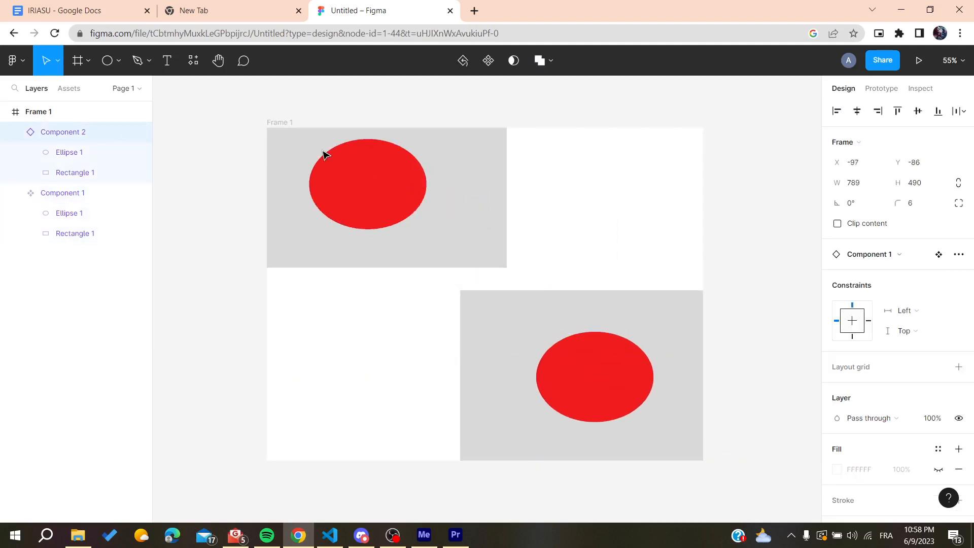
{"action": "left_click", "coordinate": [580, 375]}
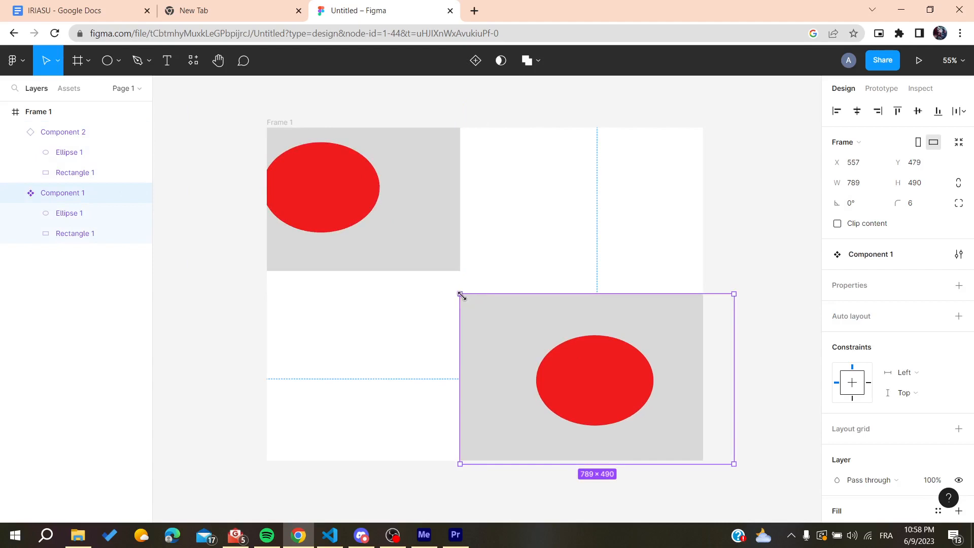
{"action": "left_click_drag", "start_coordinate": [461, 295], "coordinate": [558, 348]}
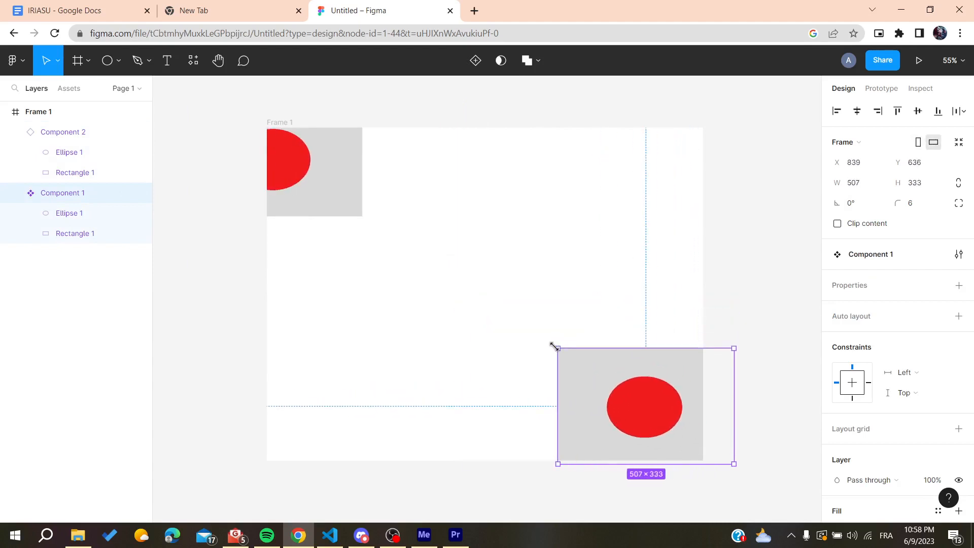
{"action": "left_click_drag", "start_coordinate": [645, 403], "coordinate": [453, 368]}
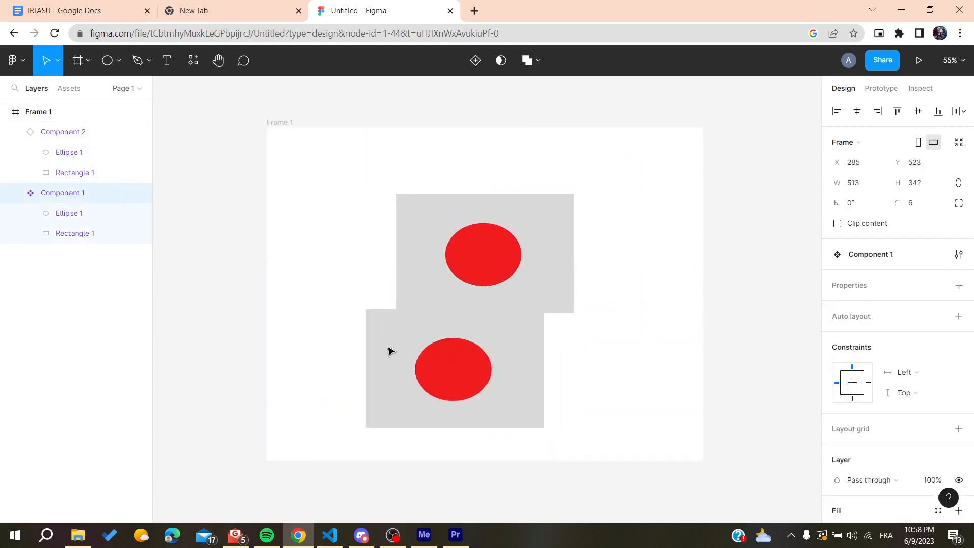